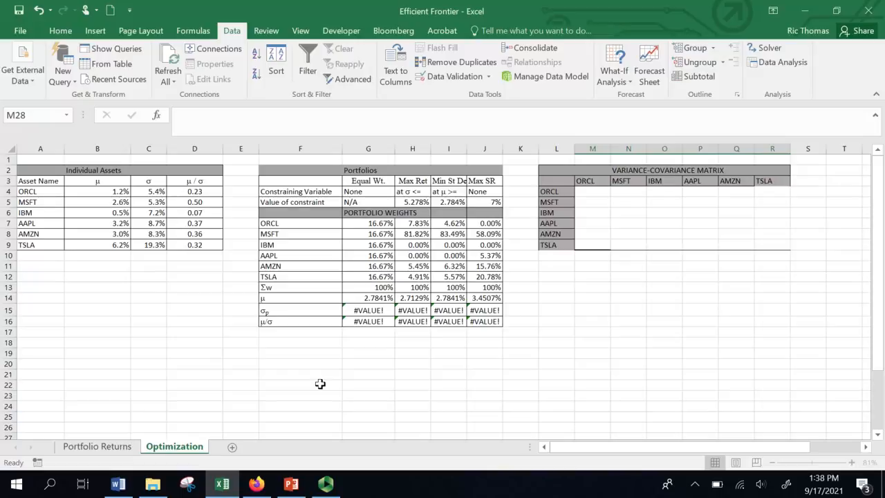
mouse_move(491, 317)
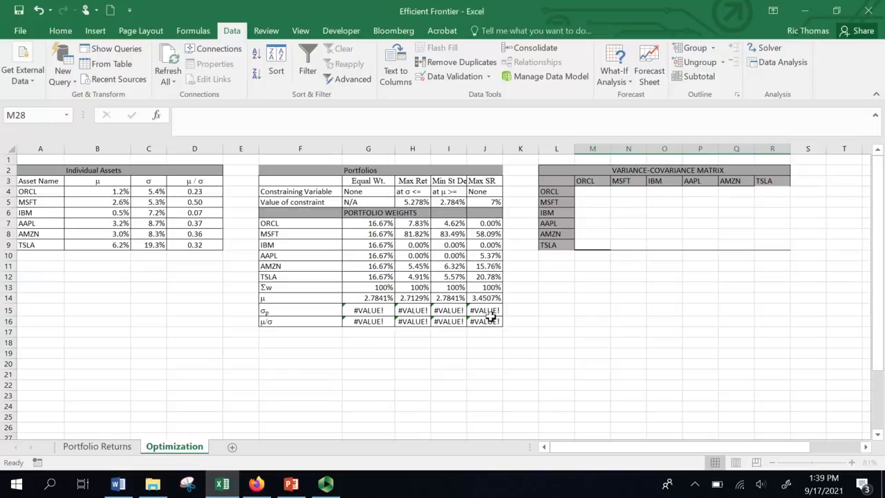
mouse_move(596, 282)
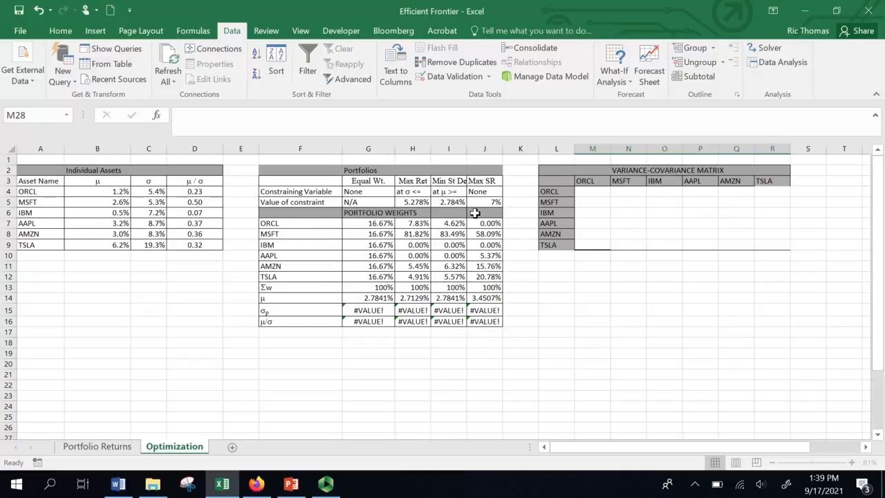
mouse_move(484, 202)
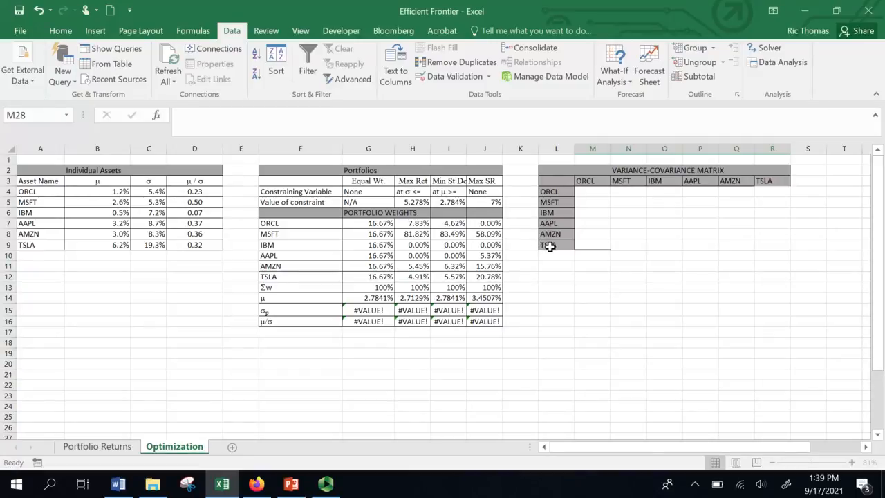
mouse_move(610, 219)
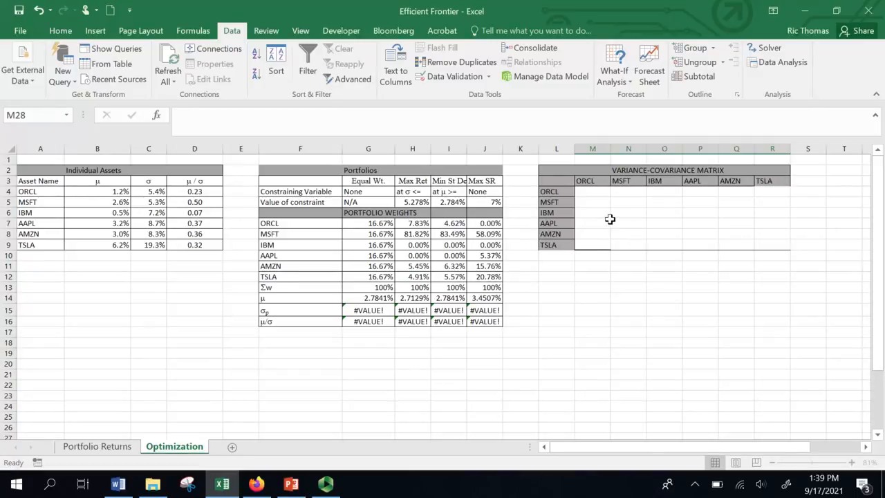
mouse_move(605, 195)
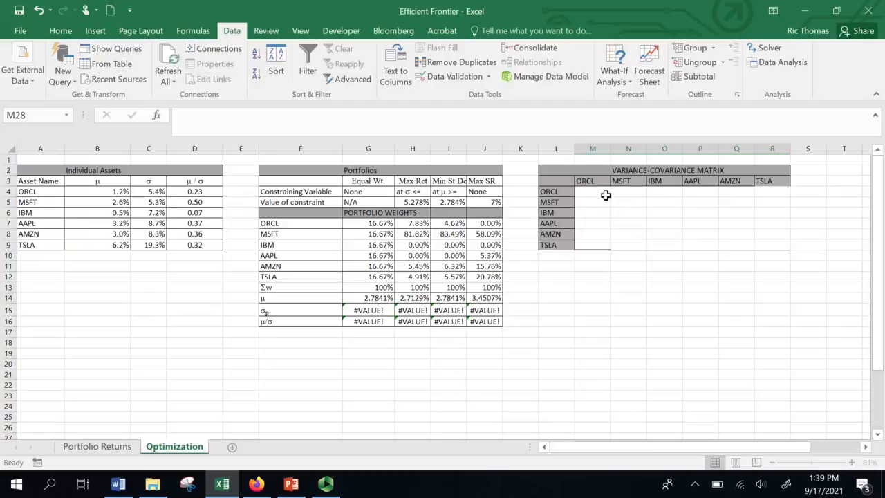
mouse_move(736, 242)
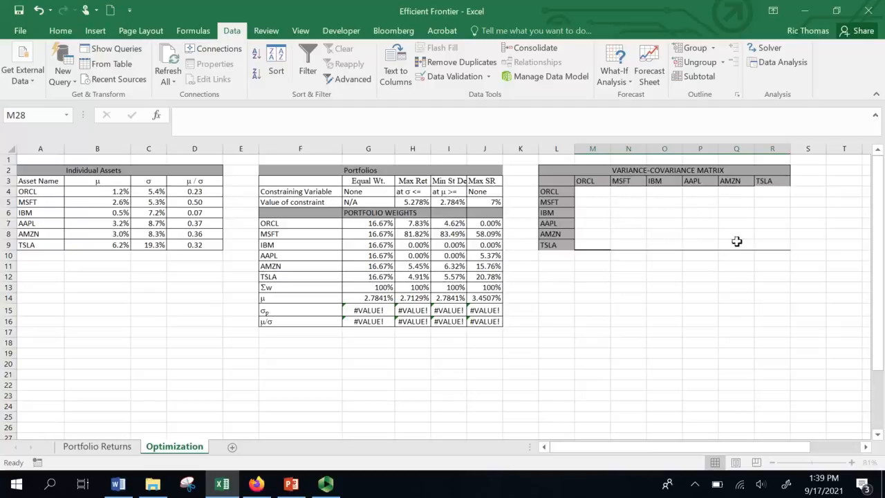
mouse_move(422, 332)
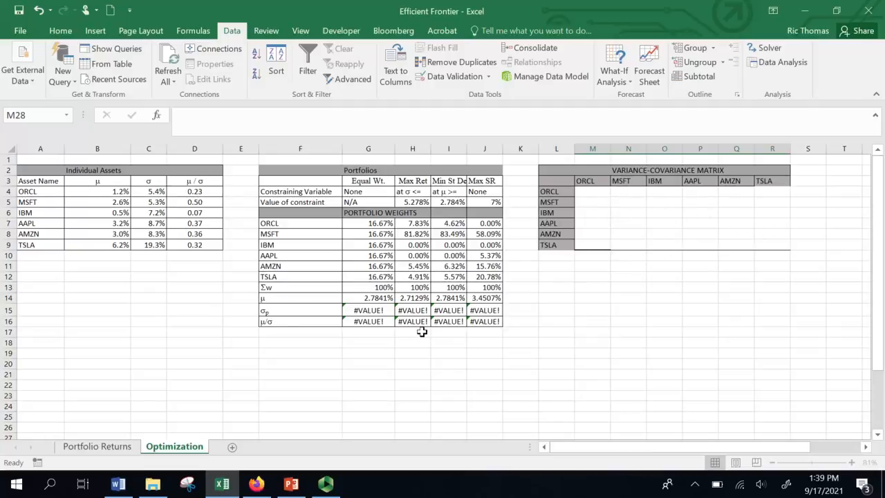
Show the Matrix Notation slide with the wᵀμ return and wᵀΣw variance formulas.
click(291, 483)
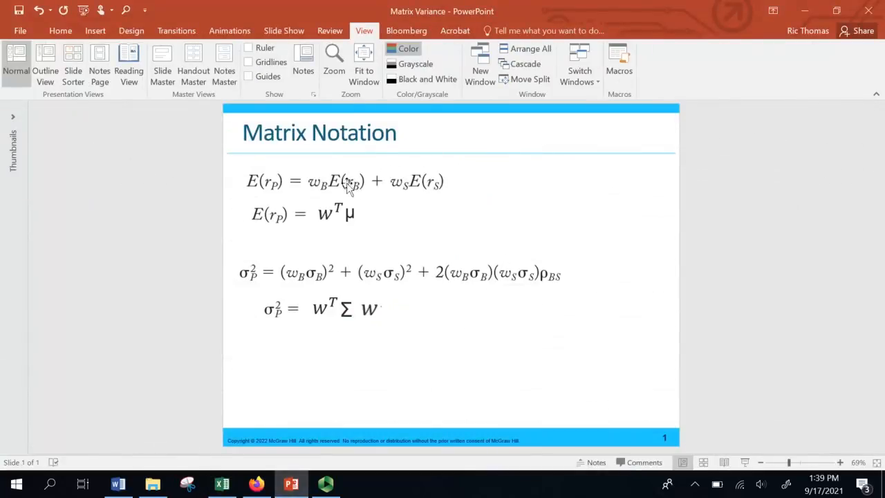
mouse_move(404, 136)
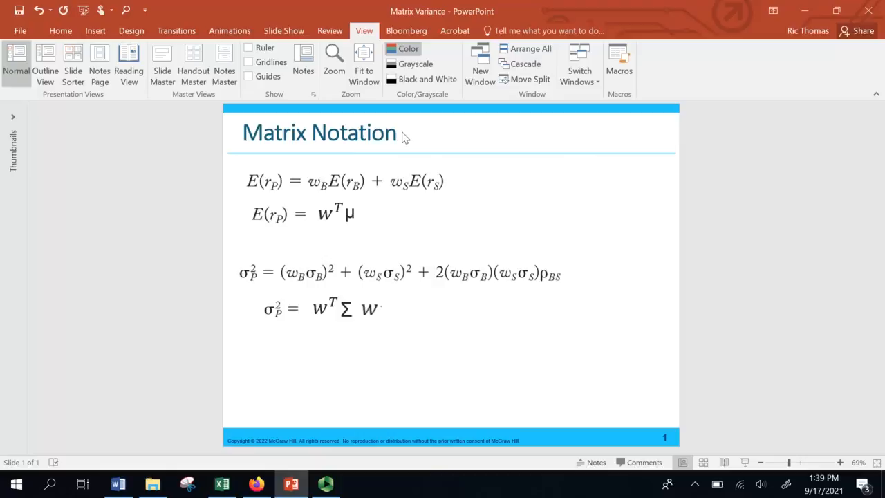
mouse_move(403, 141)
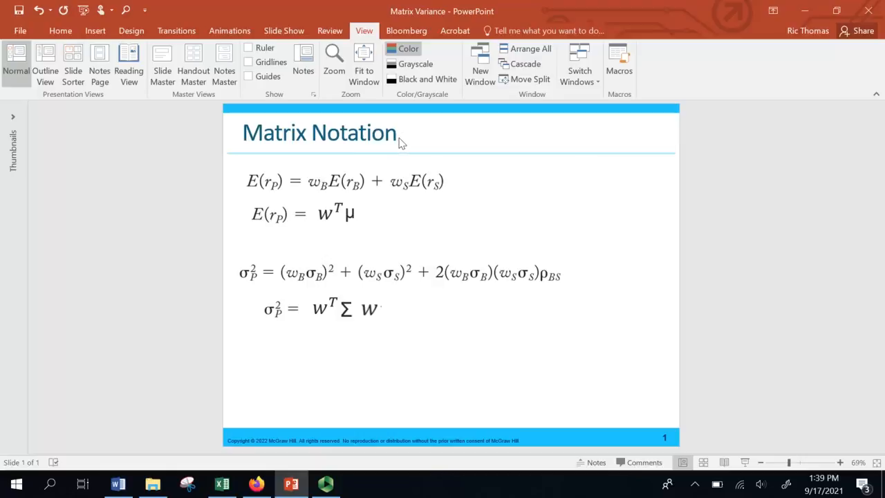
mouse_move(370, 166)
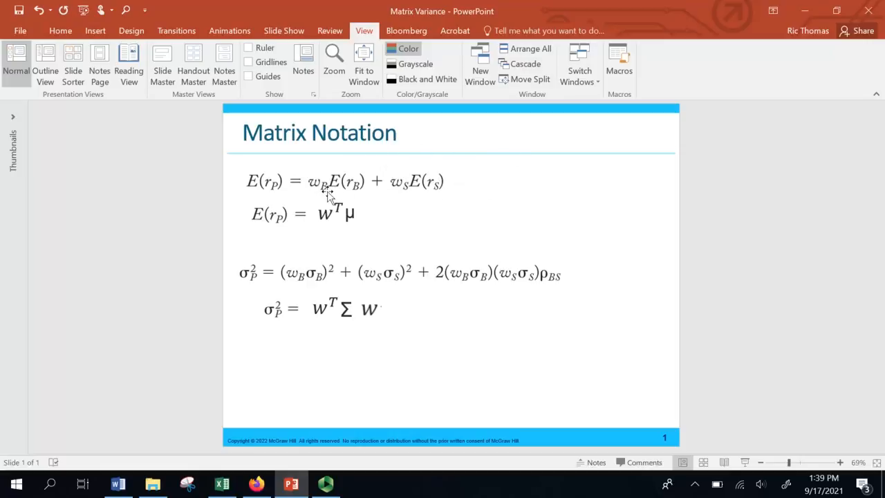
mouse_move(408, 193)
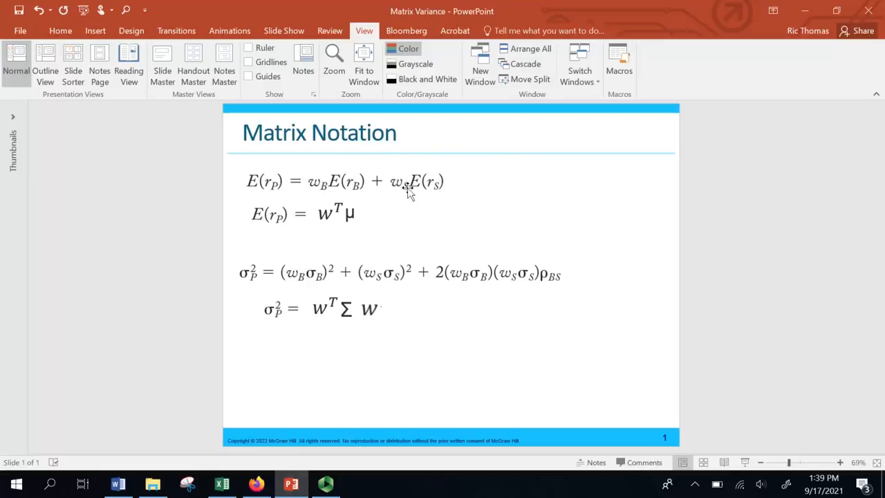
mouse_move(471, 178)
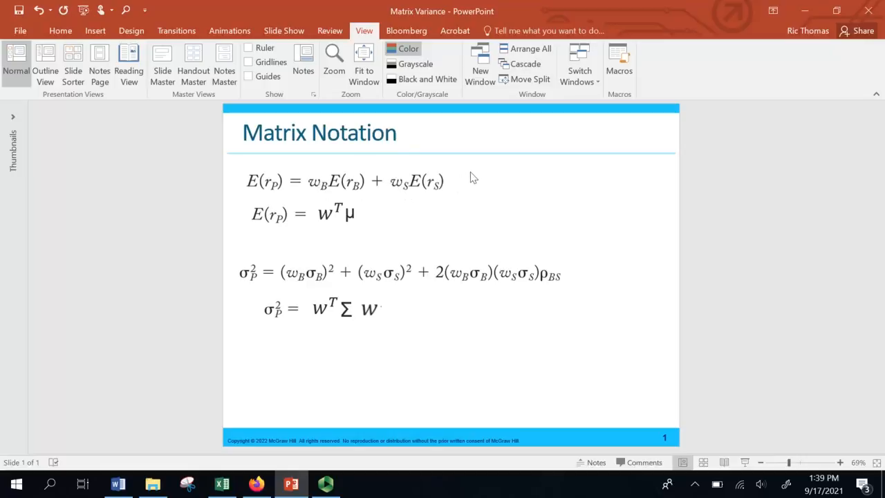
mouse_move(486, 170)
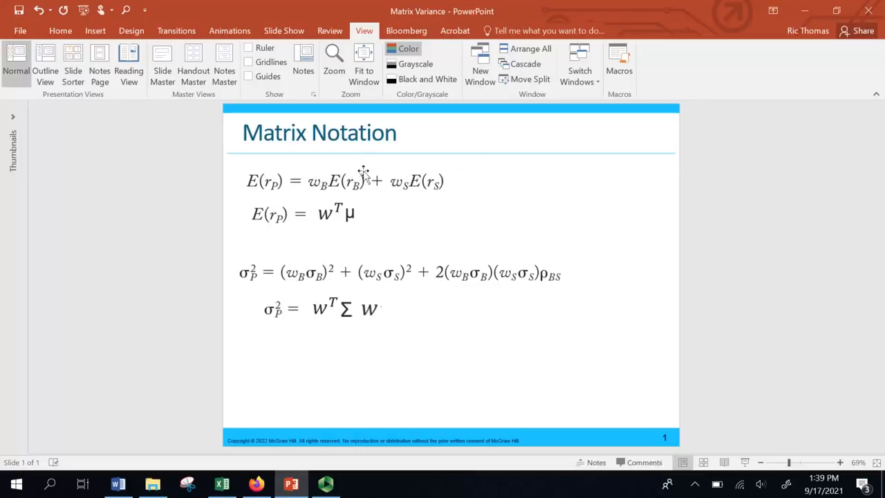
mouse_move(452, 199)
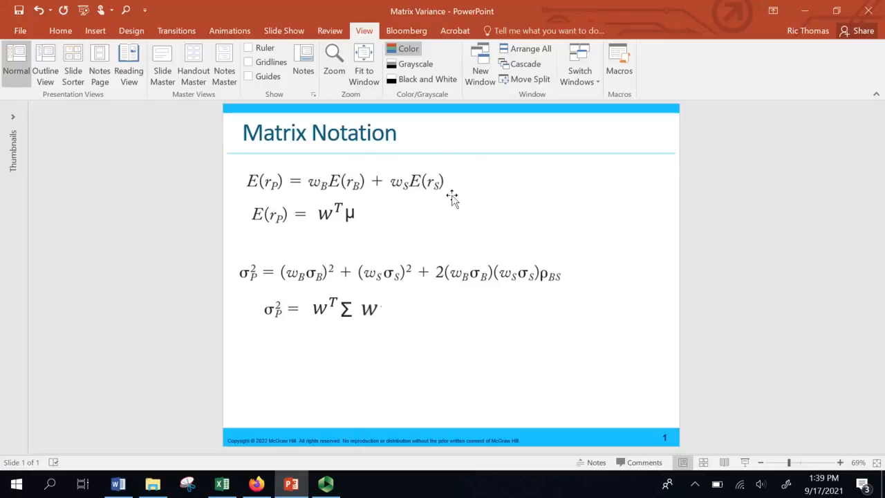
mouse_move(503, 282)
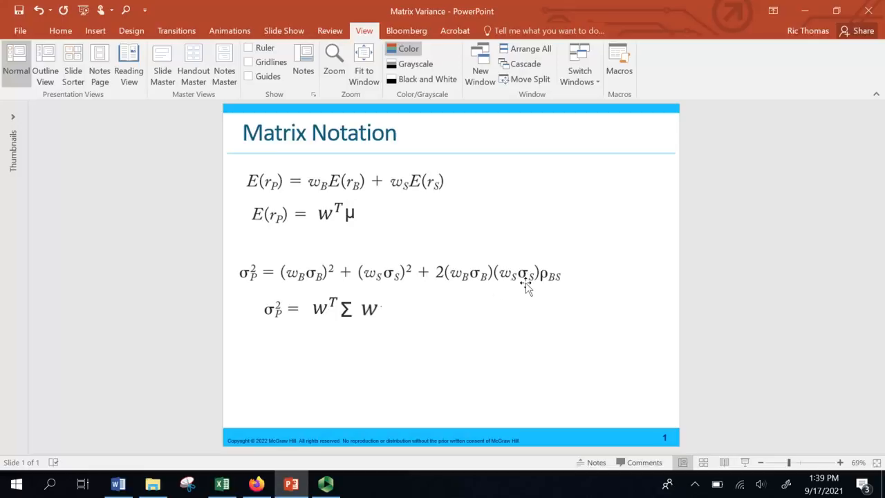
mouse_move(548, 287)
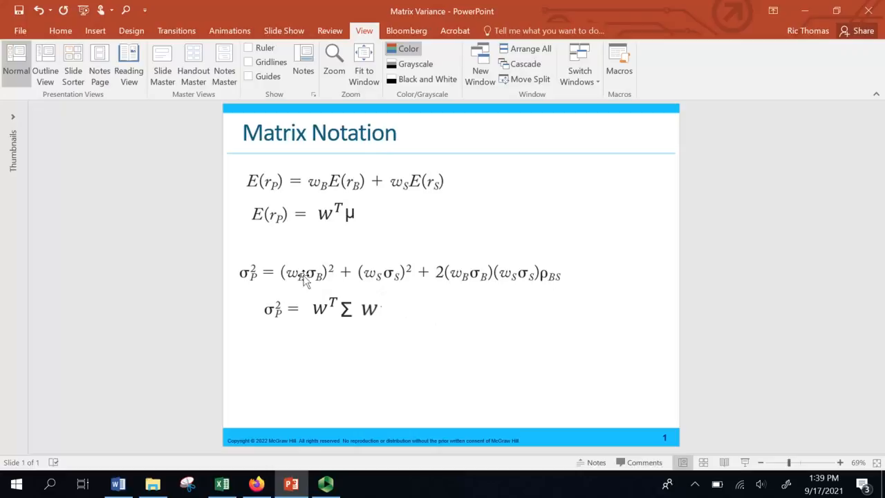
mouse_move(455, 289)
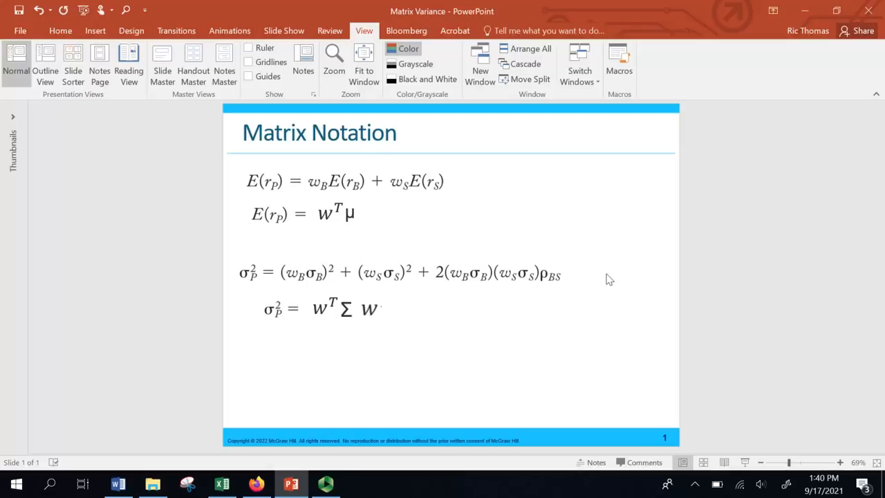
mouse_move(456, 303)
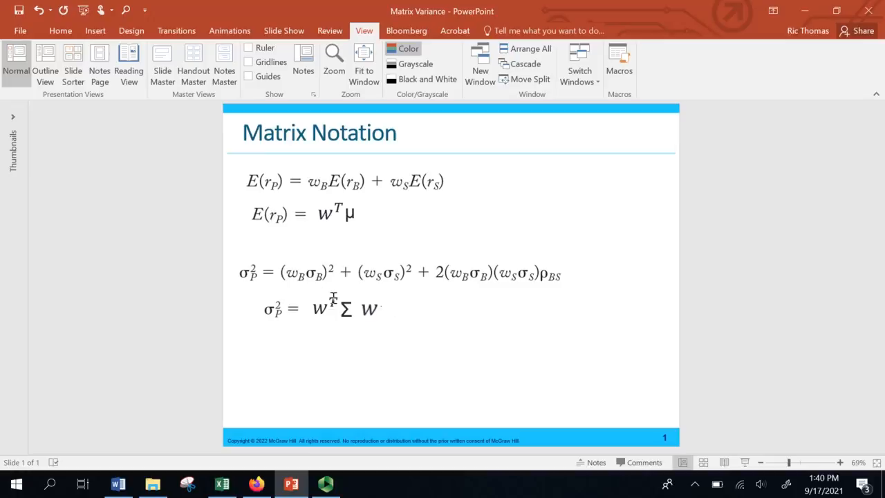
mouse_move(321, 268)
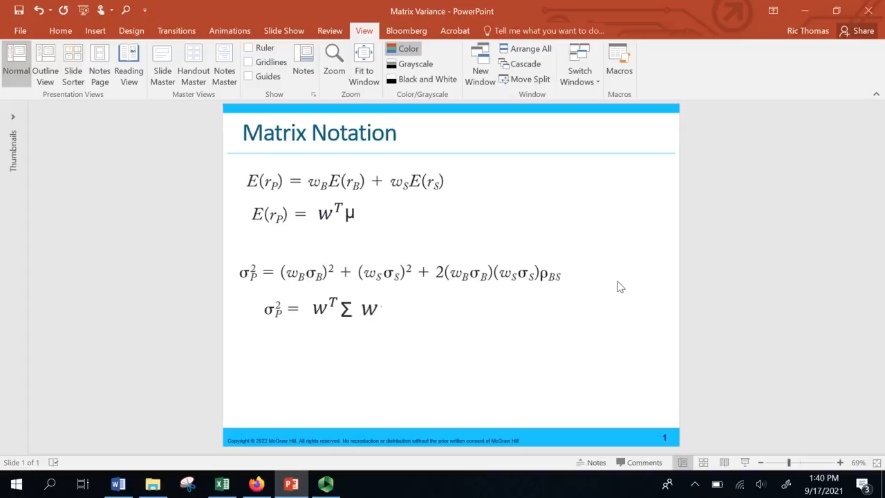
mouse_move(606, 287)
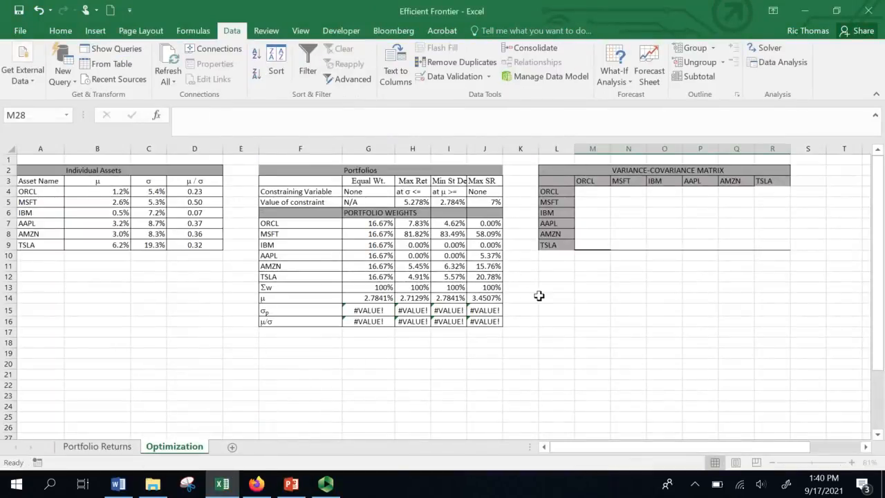
mouse_move(176, 387)
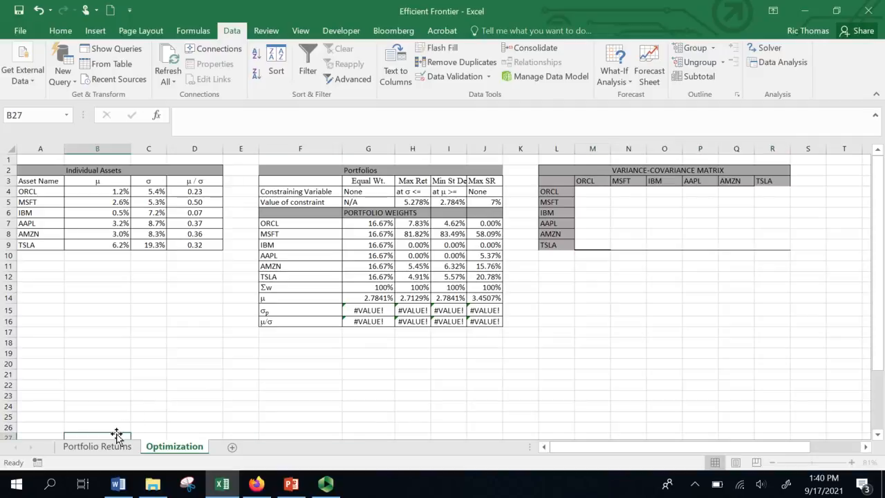
View the Portfolio Returns sheet and select the stock return cells from B4.
click(97, 446)
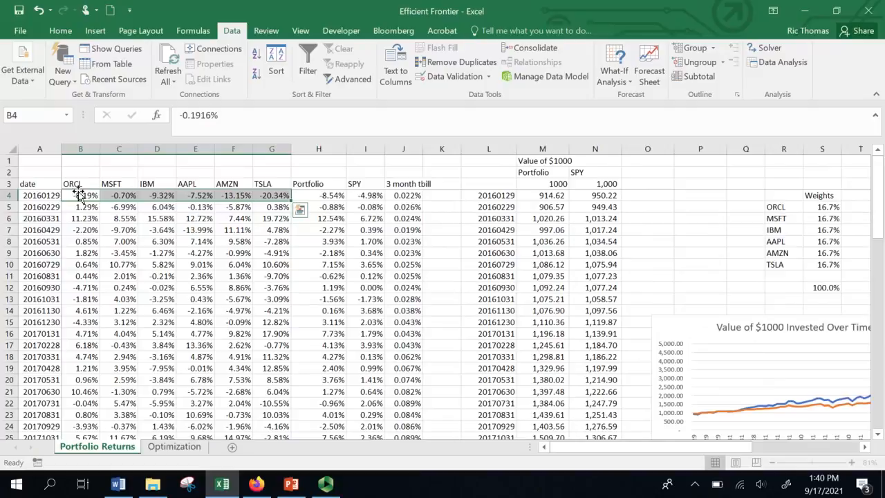
mouse_move(289, 184)
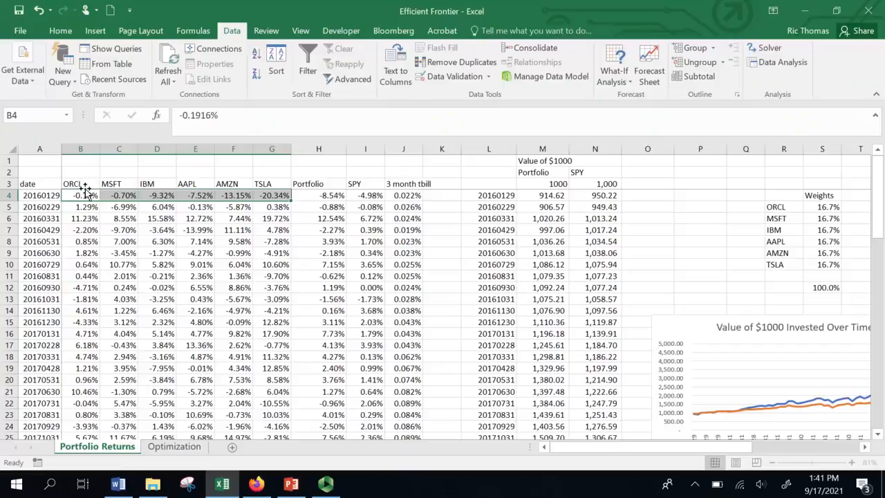
click(80, 195)
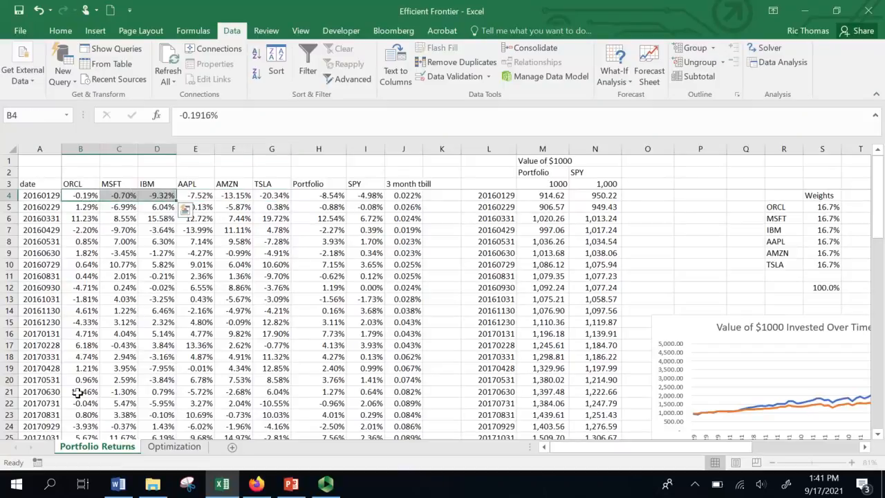
Go to the Optimization sheet and select cell L18 as the output location.
click(174, 446)
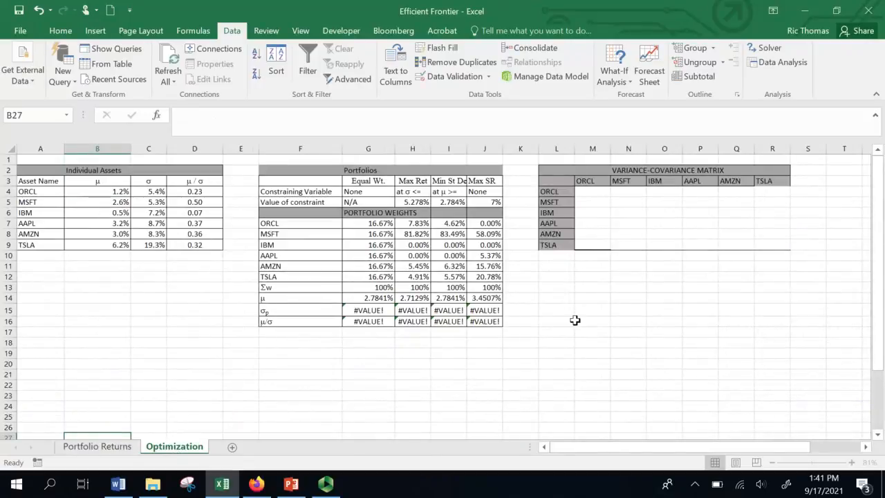
mouse_move(571, 338)
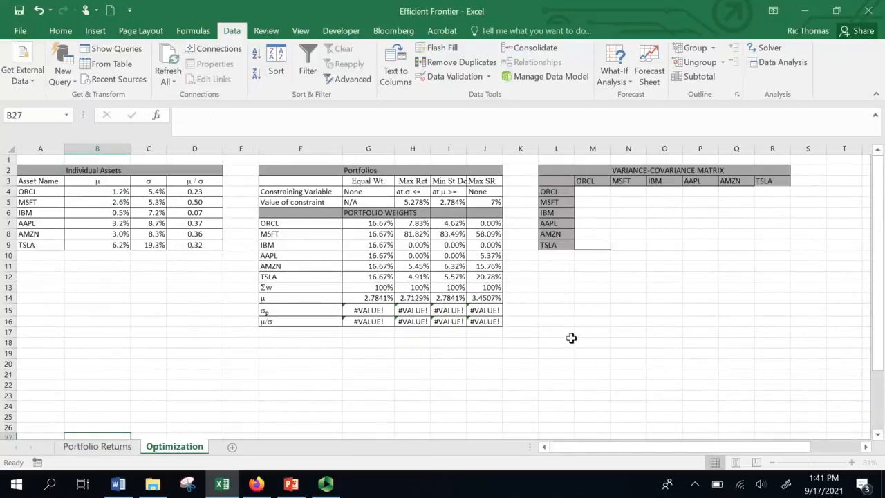
click(557, 342)
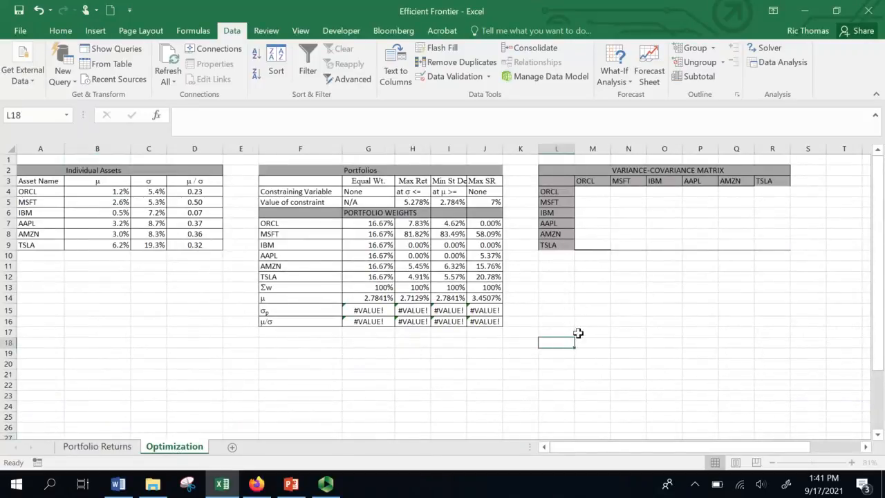
mouse_move(539, 364)
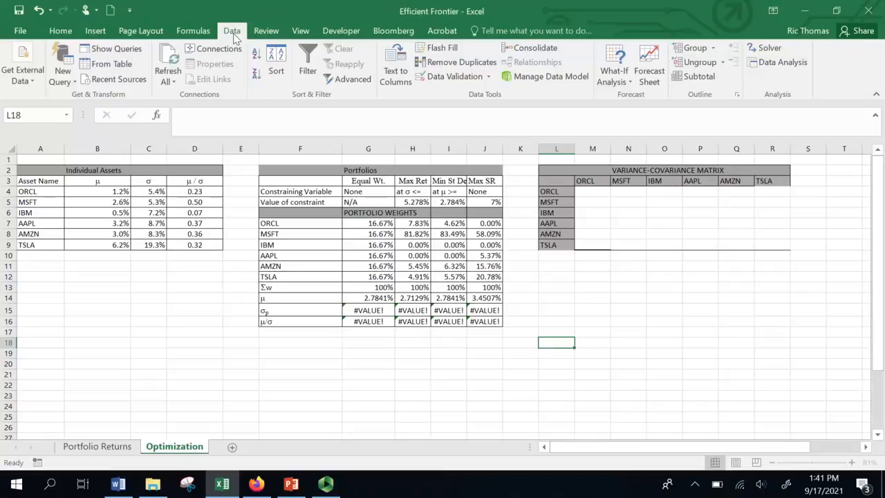
mouse_move(771, 83)
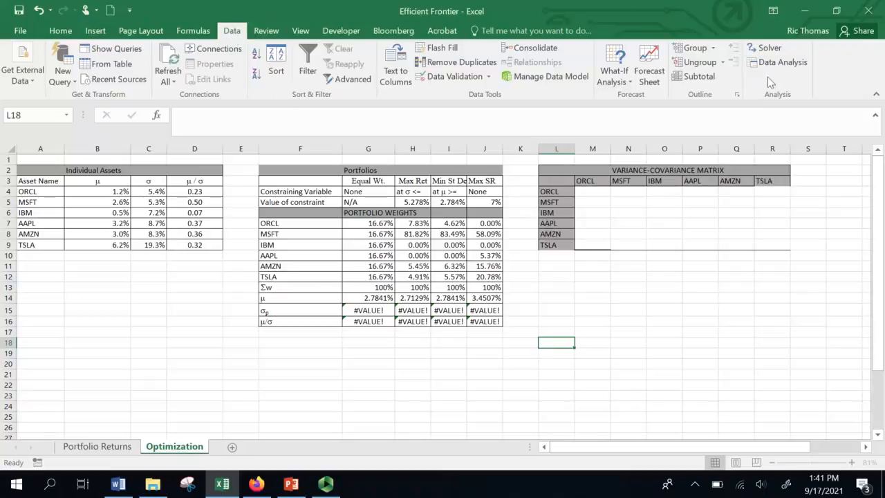
Run the Covariance analysis tool on the Portfolio Returns stock columns, outputting at $L$18.
click(782, 62)
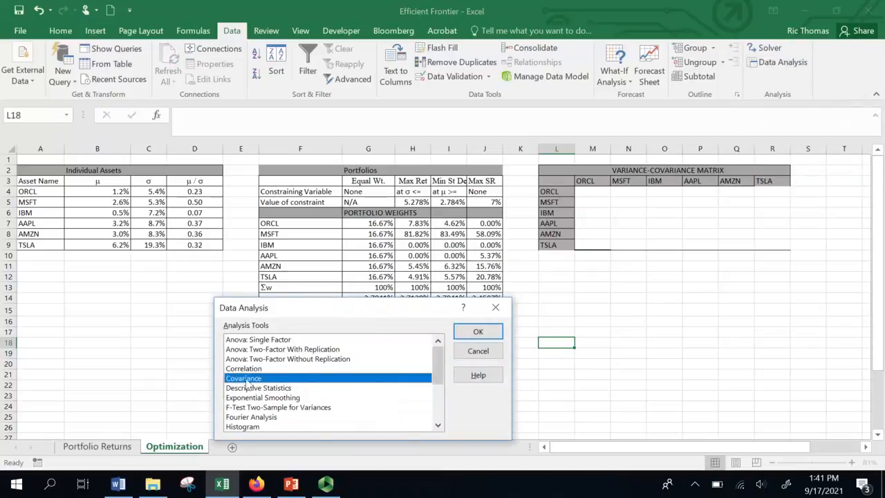
mouse_move(394, 358)
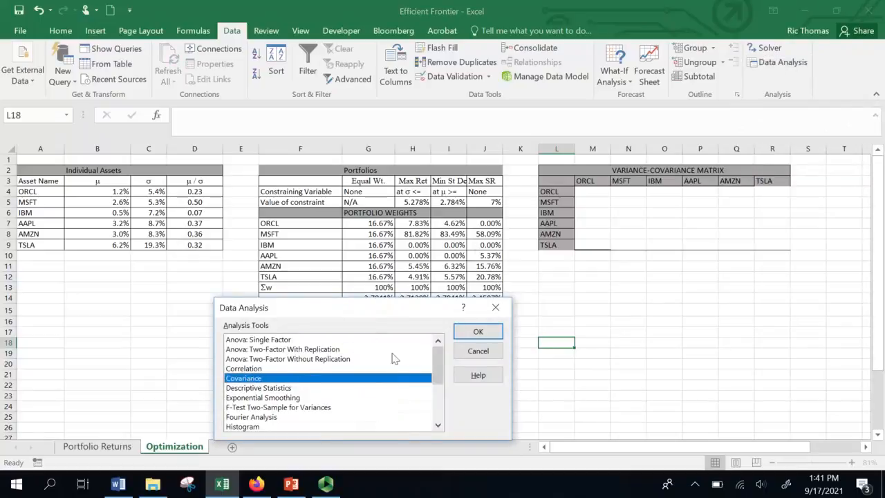
click(478, 331)
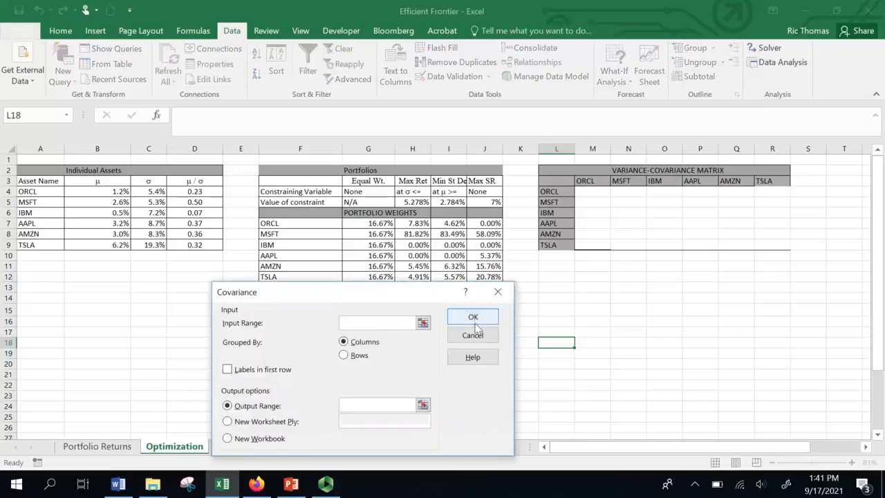
click(377, 323)
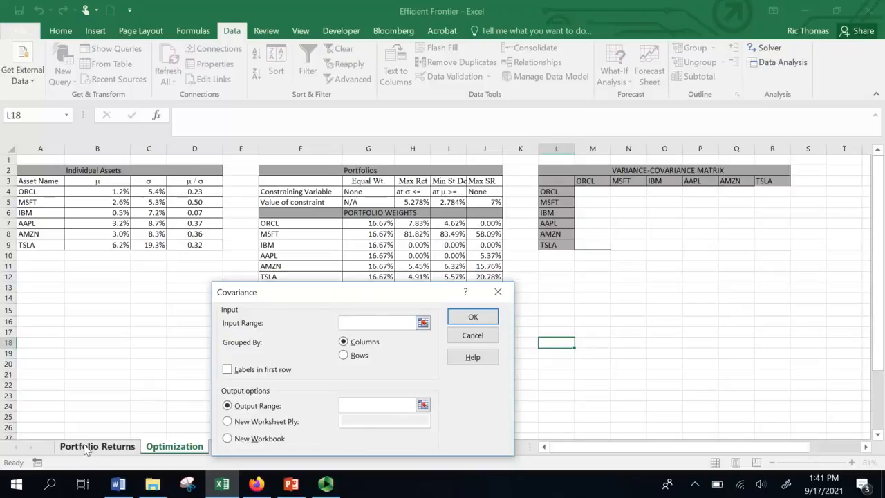
click(96, 446)
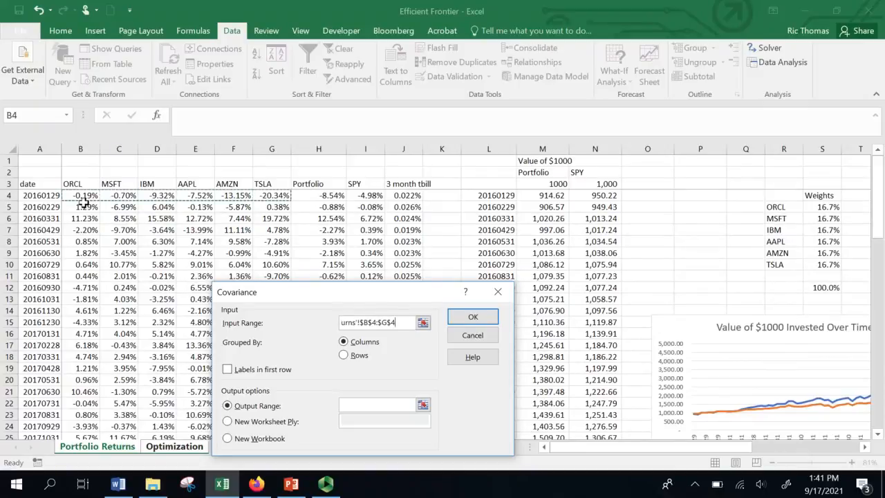
scroll(down, 3)
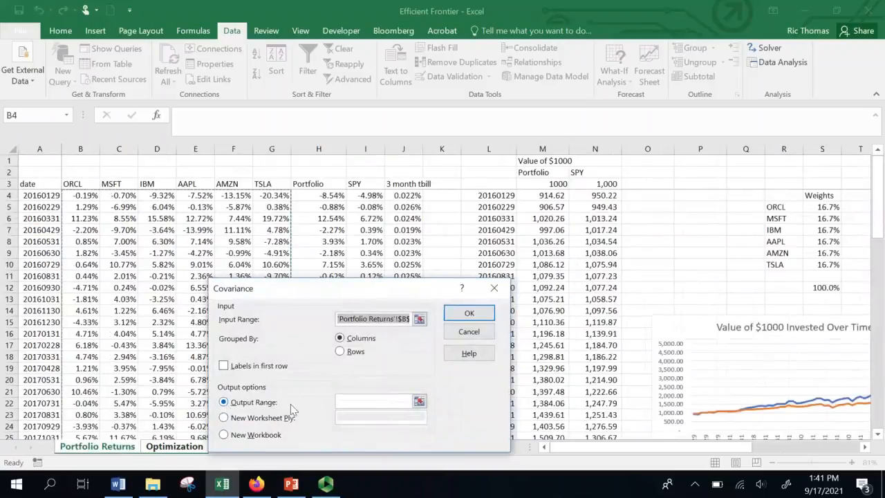
click(175, 446)
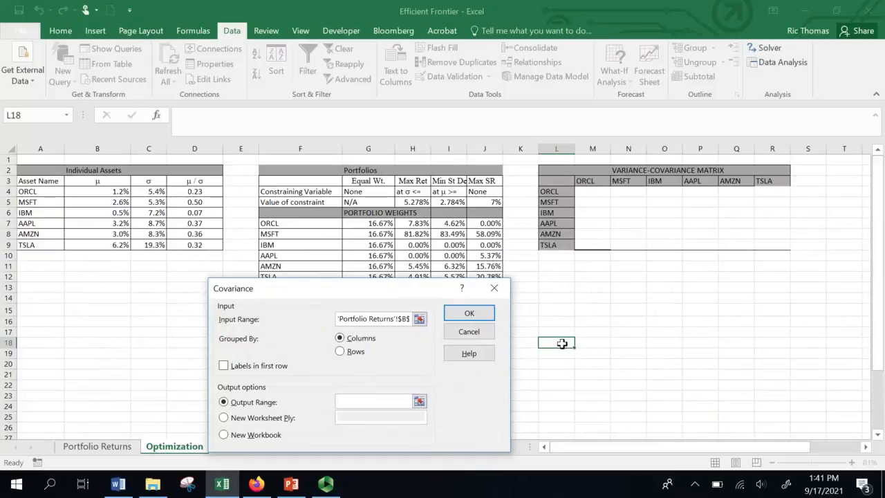
click(557, 343)
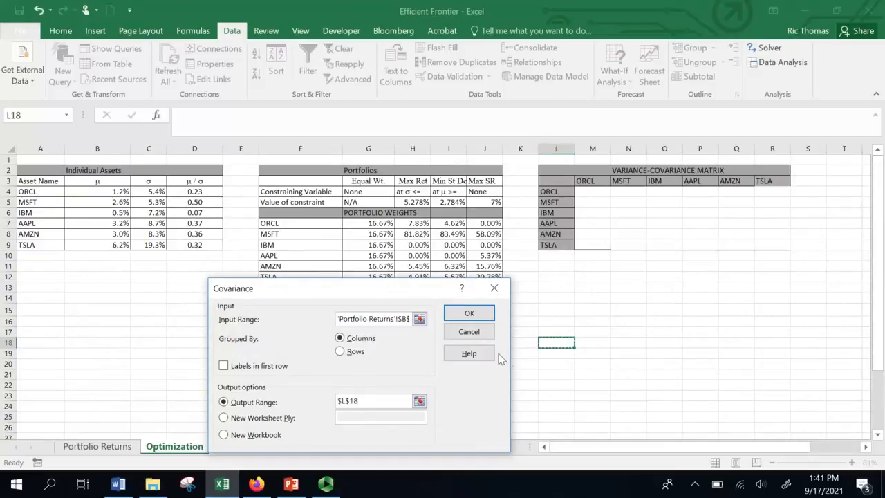
click(469, 313)
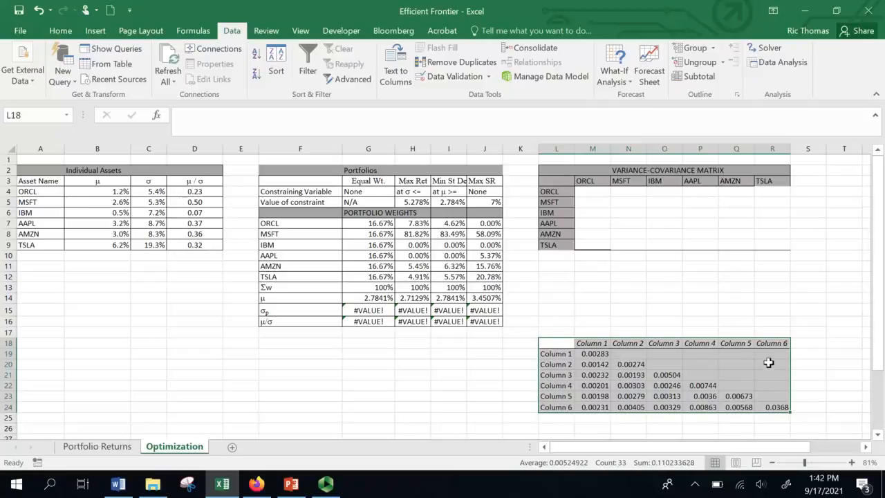
mouse_move(666, 346)
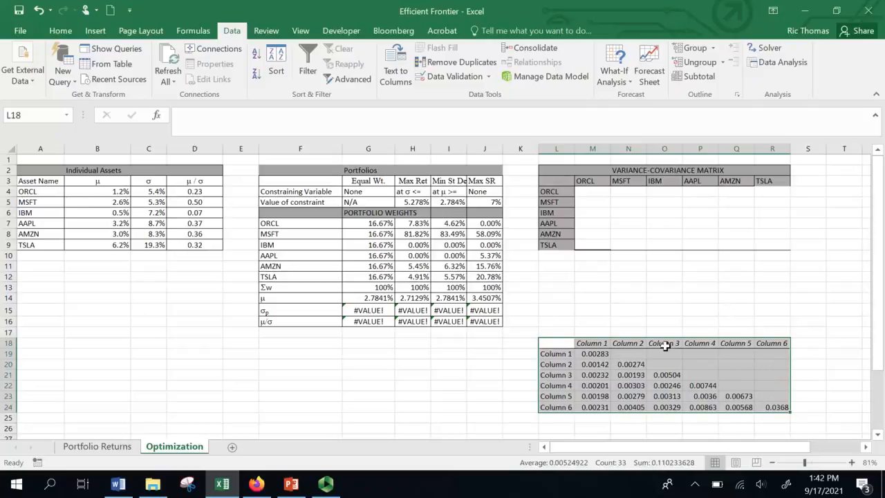
mouse_move(592, 353)
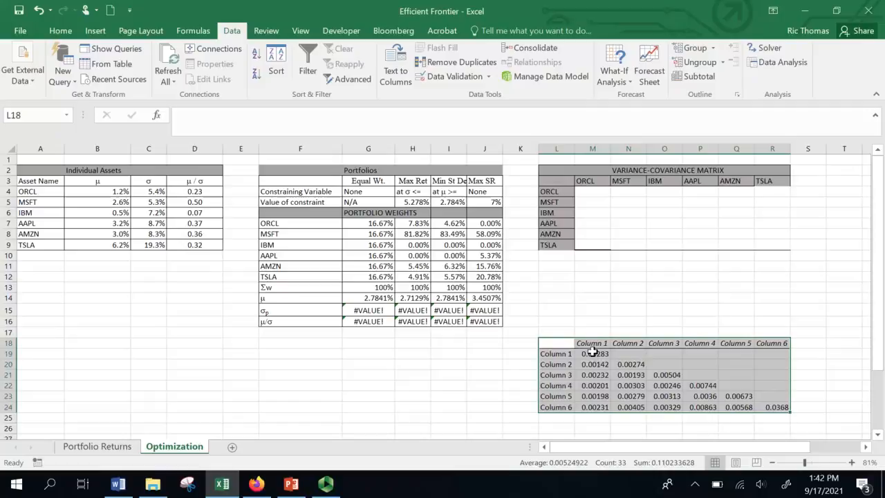
mouse_move(689, 347)
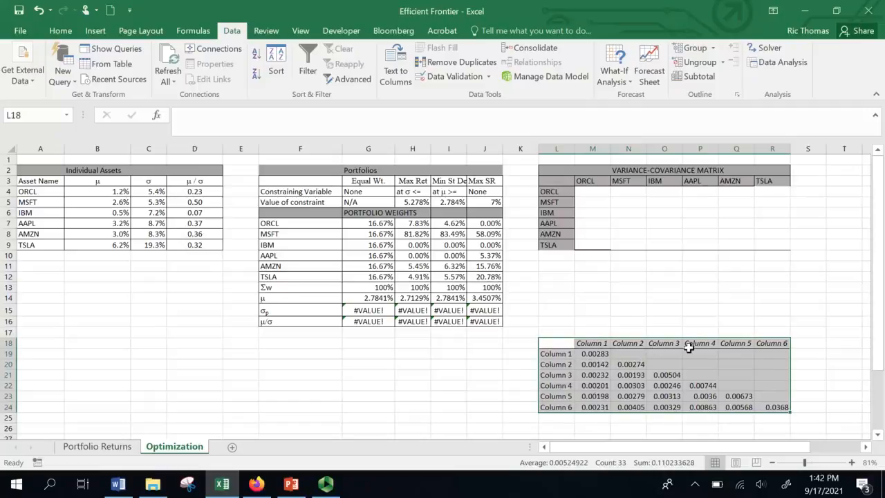
mouse_move(635, 415)
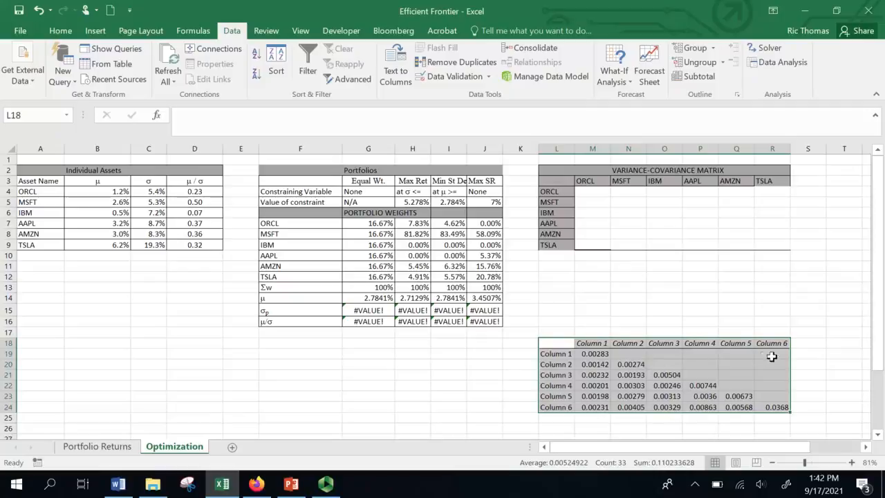
mouse_move(670, 307)
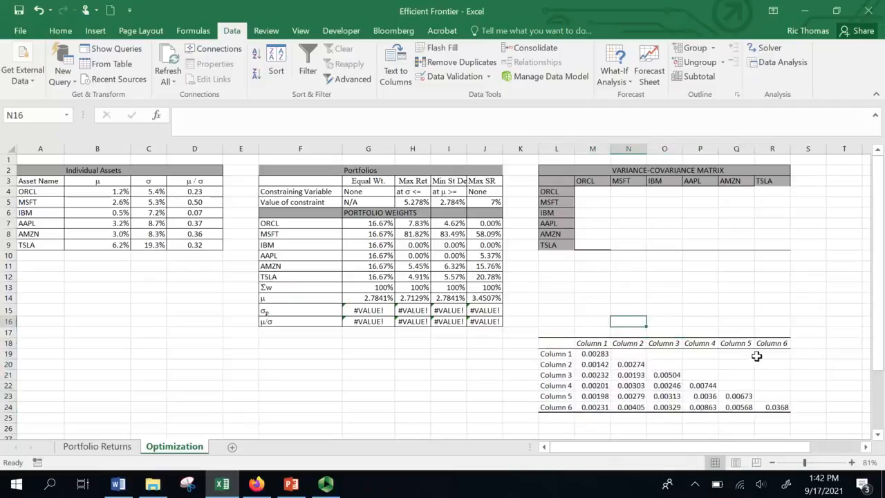
mouse_move(669, 353)
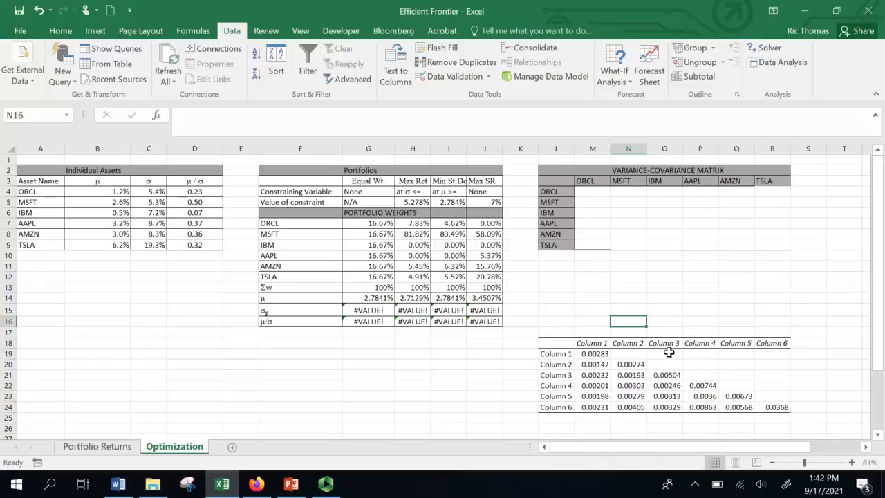
mouse_move(662, 358)
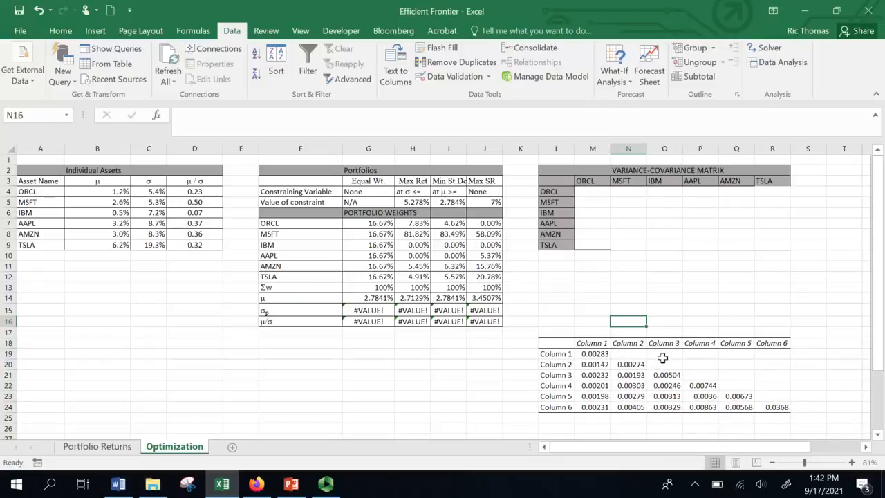
mouse_move(696, 360)
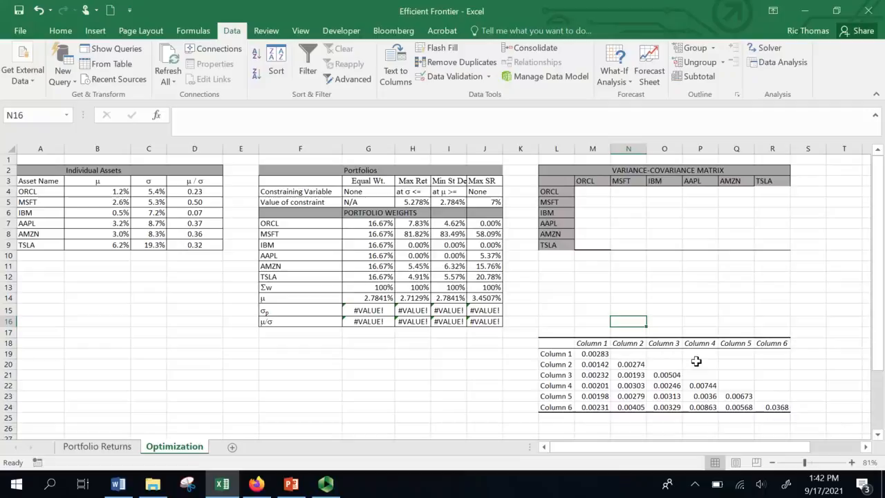
mouse_move(706, 359)
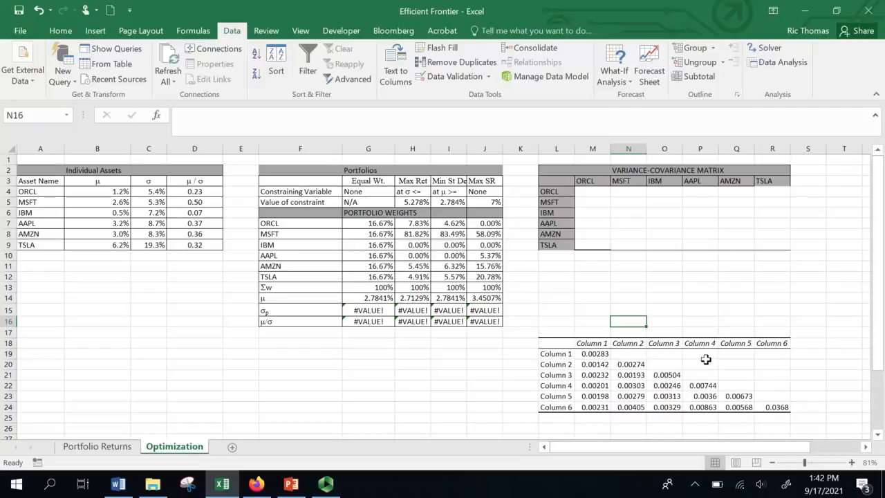
mouse_move(866, 256)
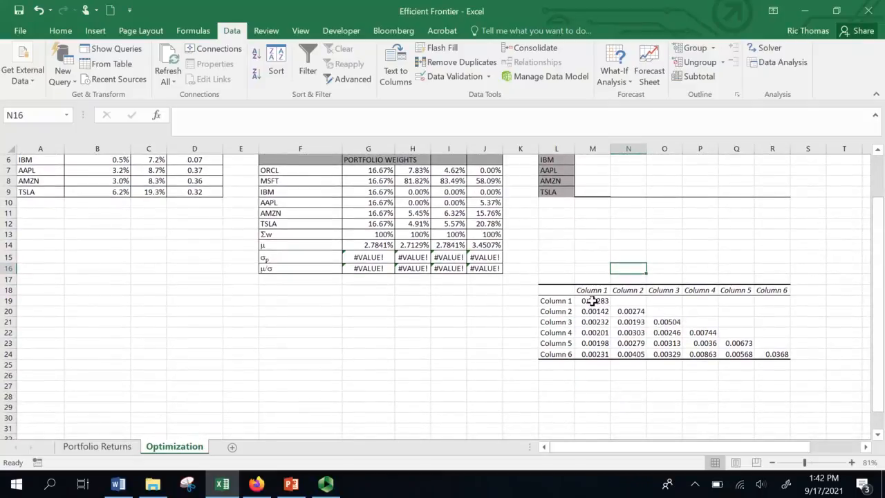
Copy covariance values M19:R24 and paste them transposed at L28.
drag(594, 300, 773, 342)
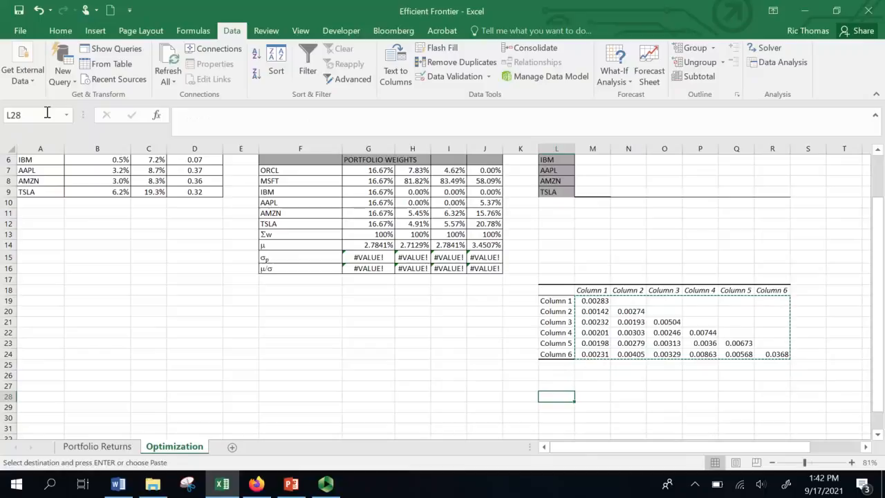
click(59, 30)
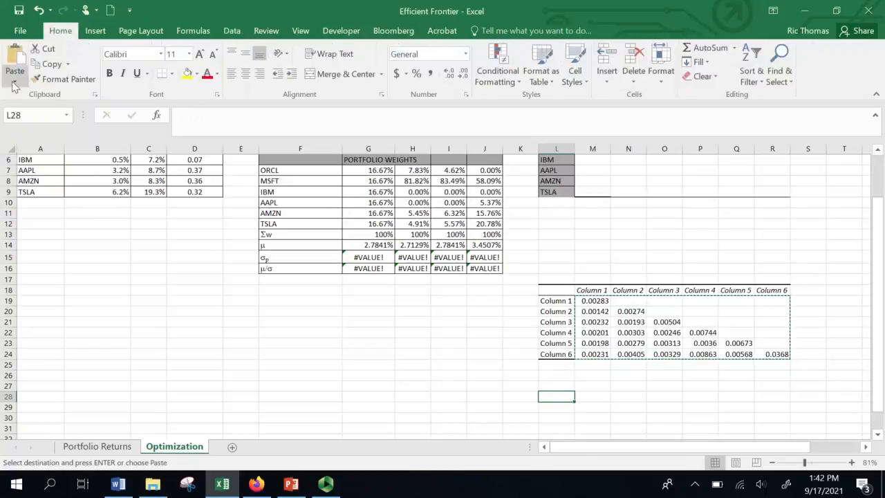
click(15, 82)
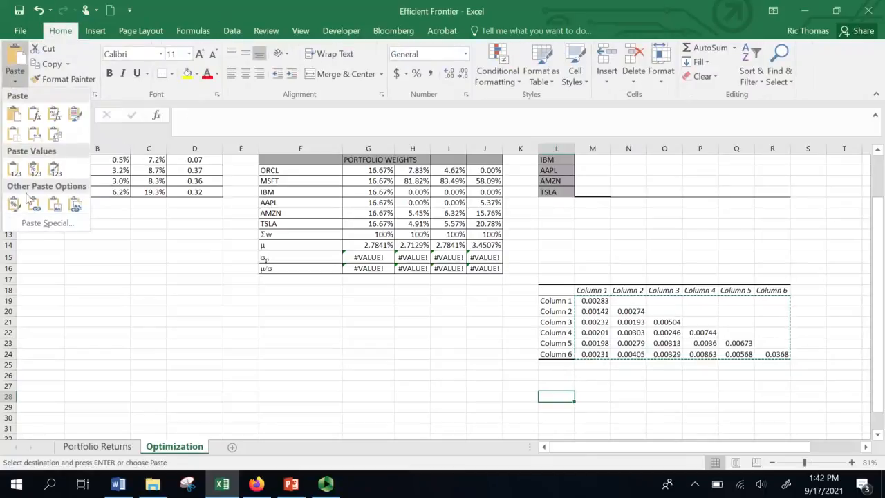
click(48, 223)
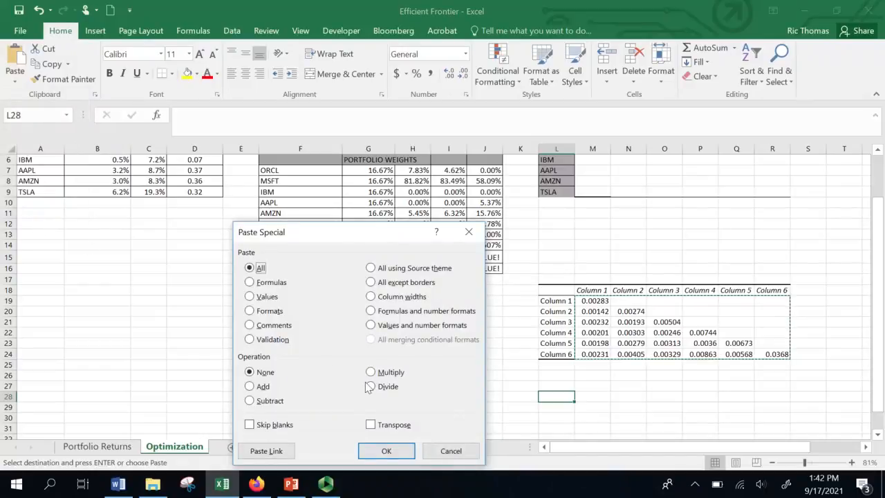
click(370, 425)
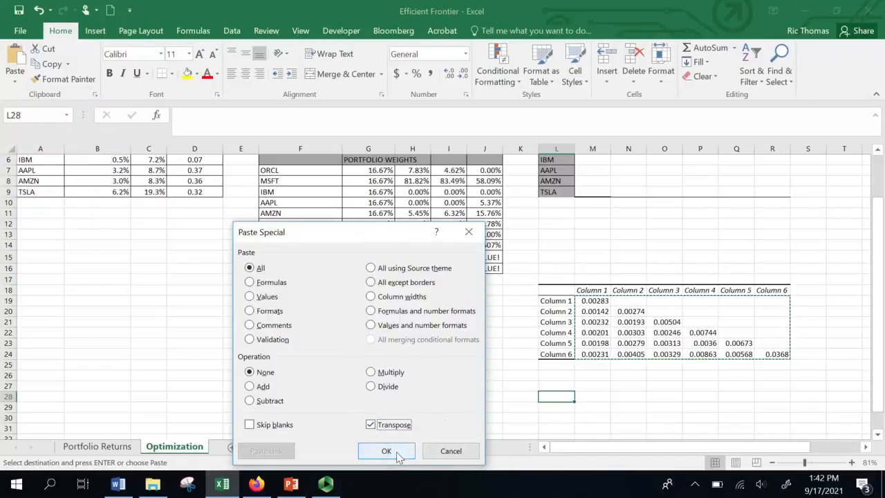
click(386, 450)
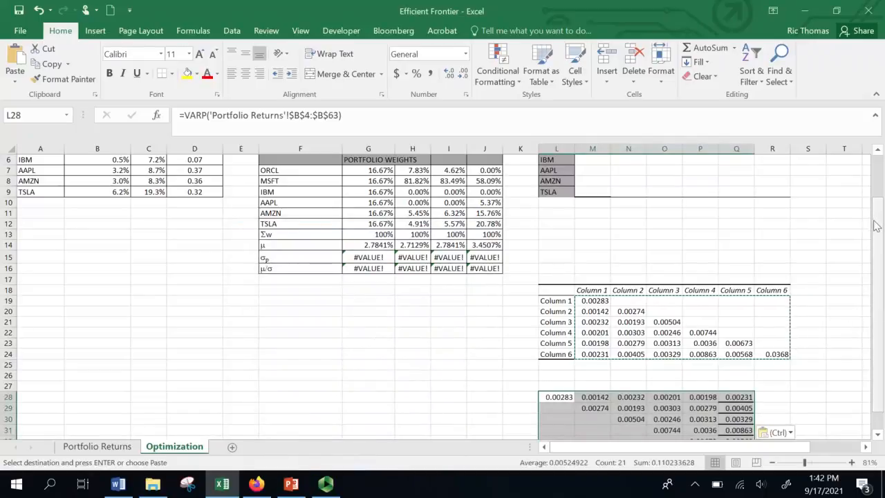
Paste the L28:Q33 triangle onto M19 with Skip blanks ticked.
scroll(down, 3)
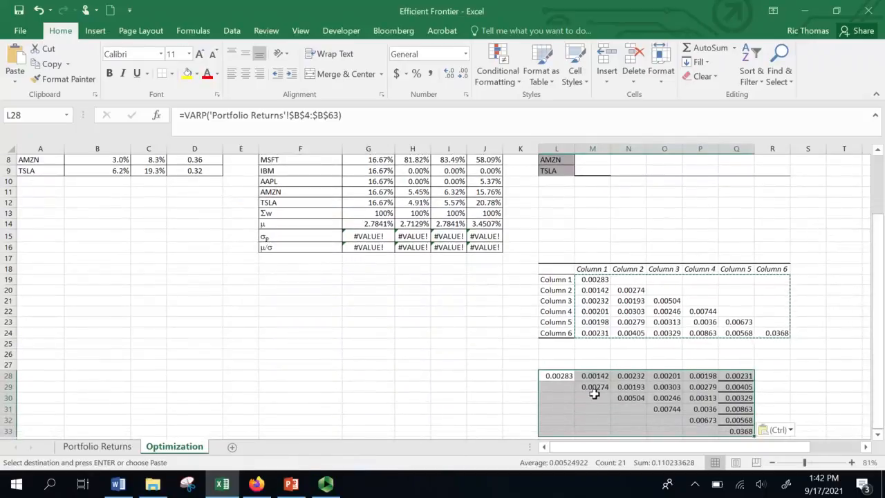
mouse_move(701, 300)
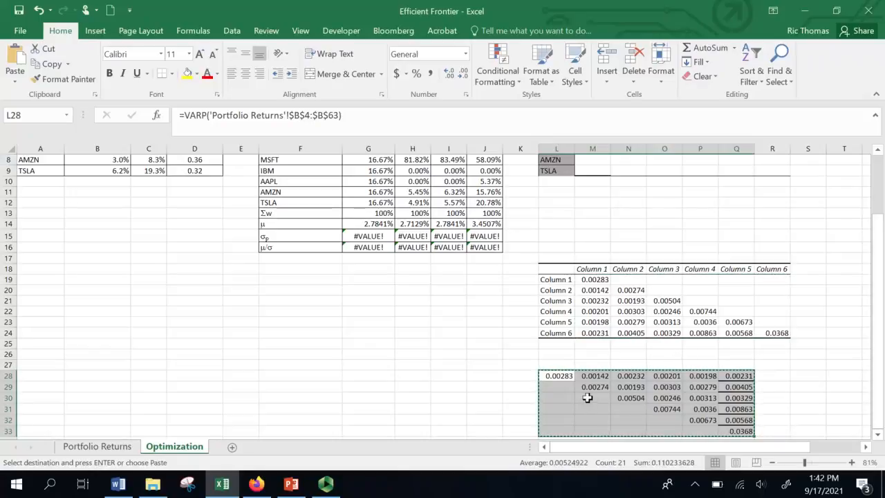
mouse_move(595, 279)
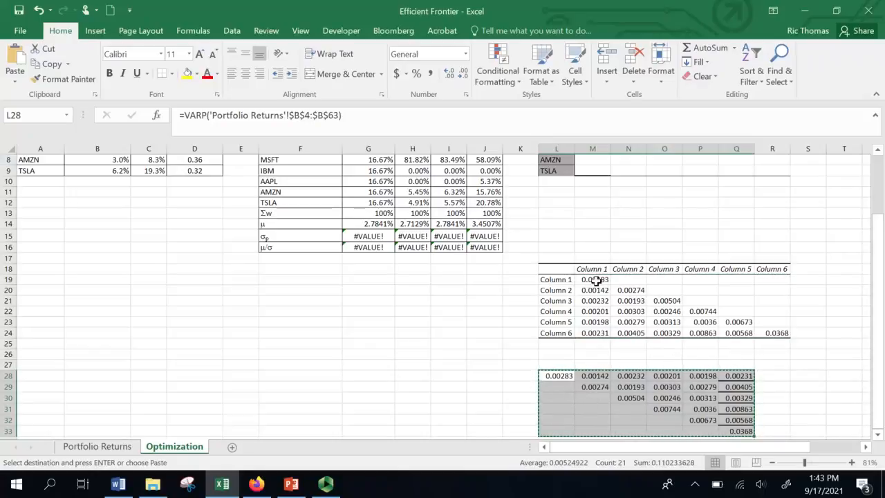
click(593, 279)
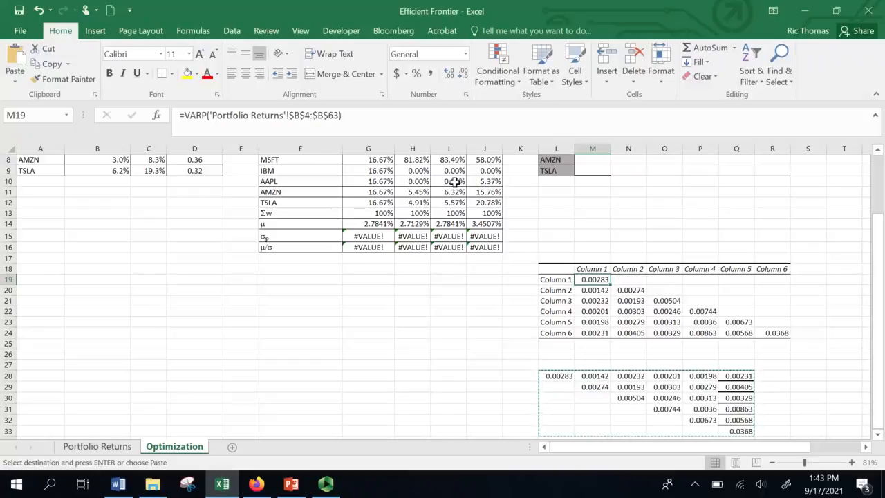
mouse_move(14, 72)
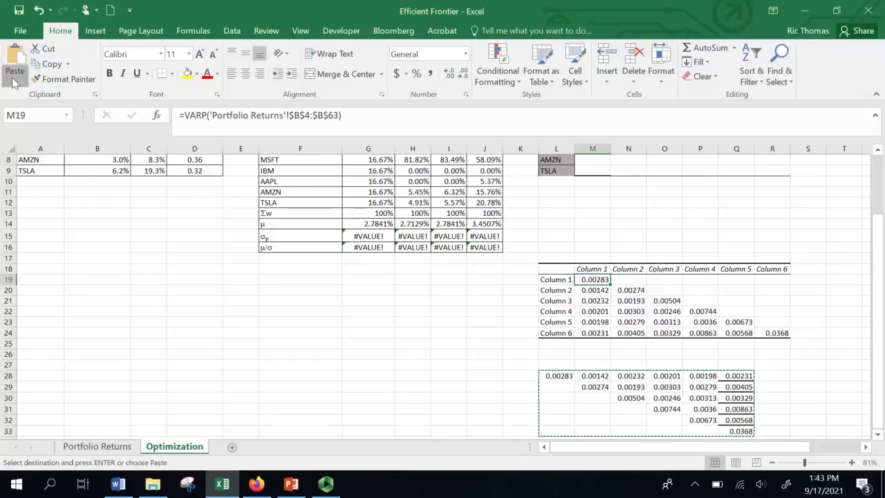
click(14, 72)
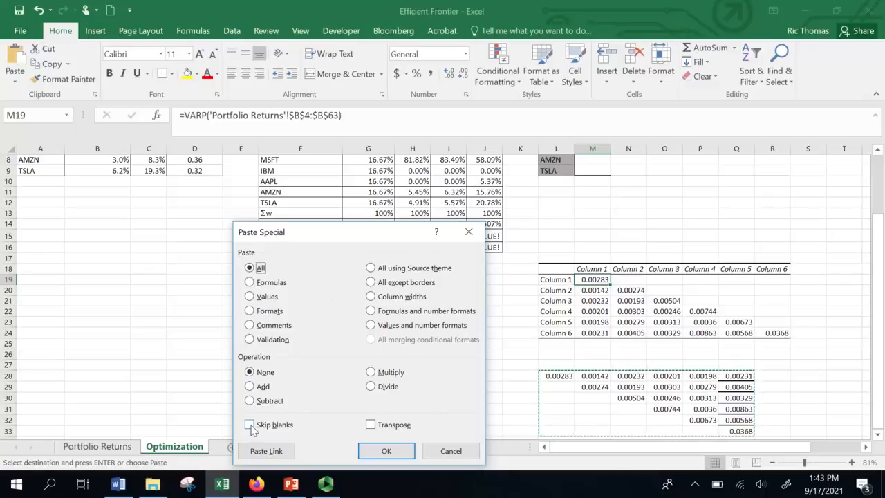
click(249, 425)
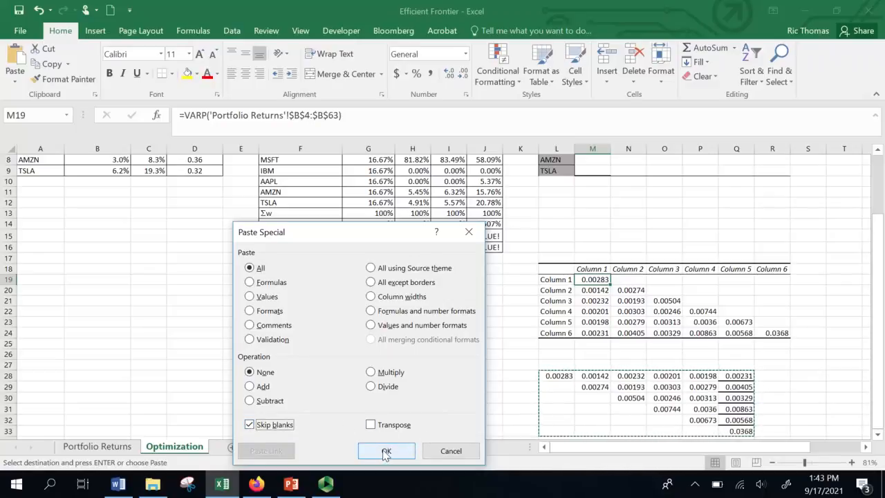
click(386, 451)
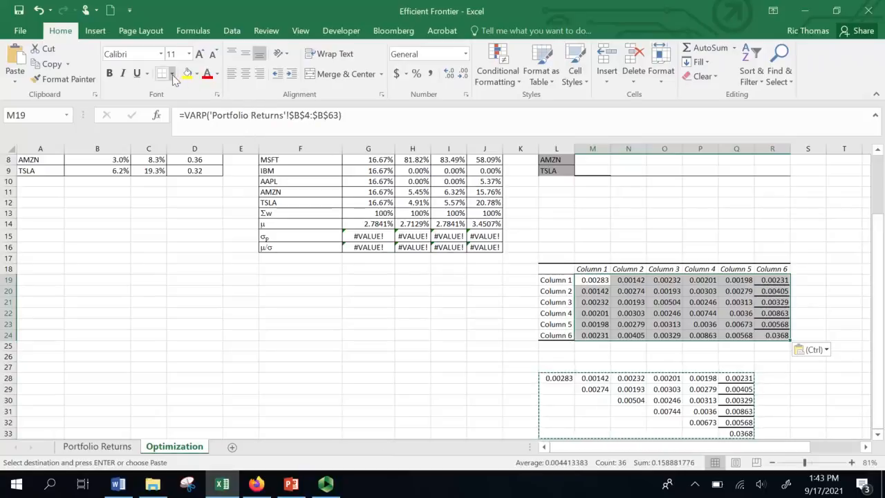
Paste the full covariance matrix M19:R24 into the variance-covariance matrix at M4.
click(172, 74)
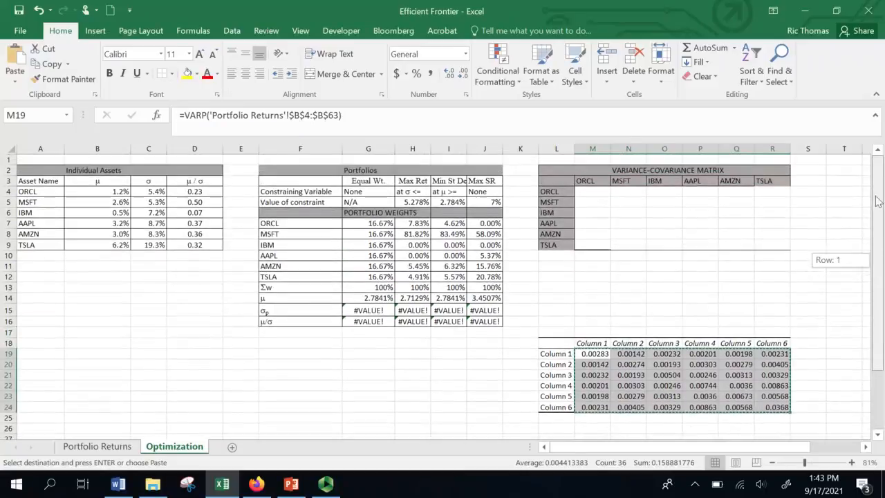
click(592, 201)
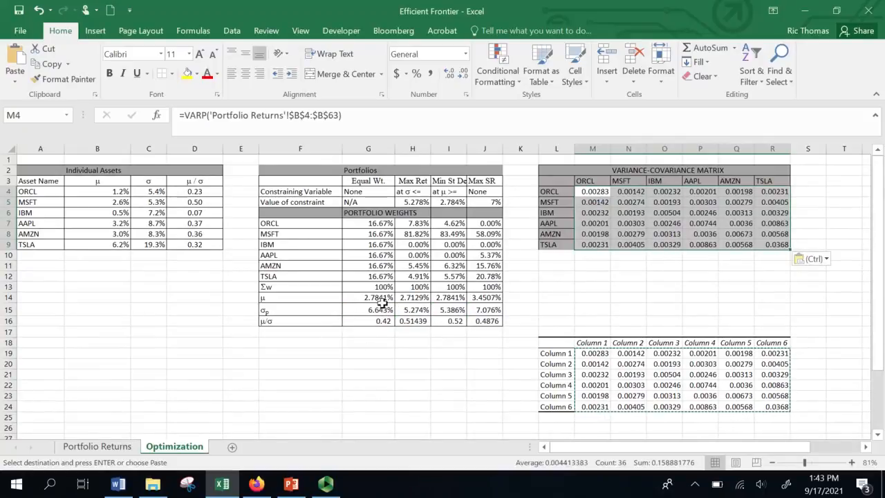
mouse_move(368, 304)
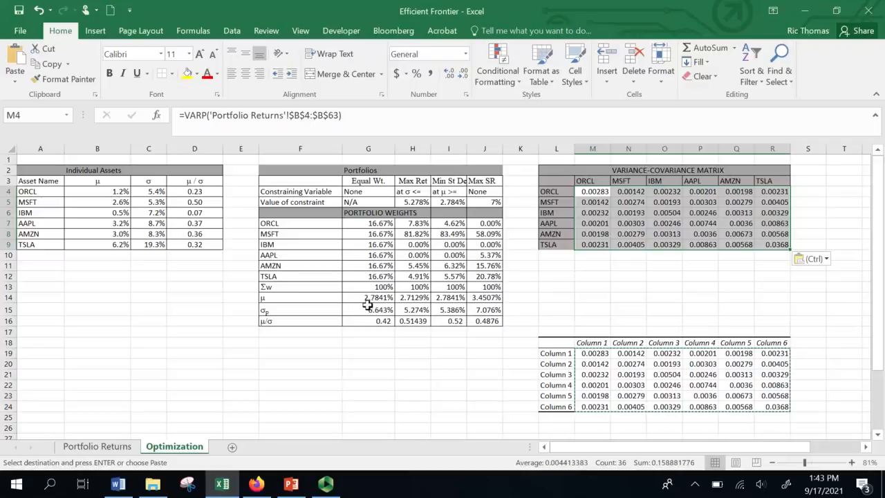
mouse_move(819, 314)
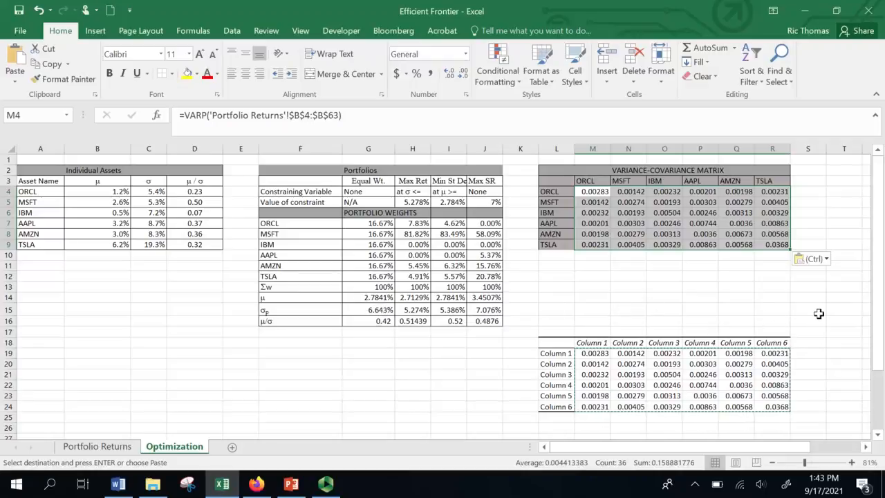
scroll(down, 3)
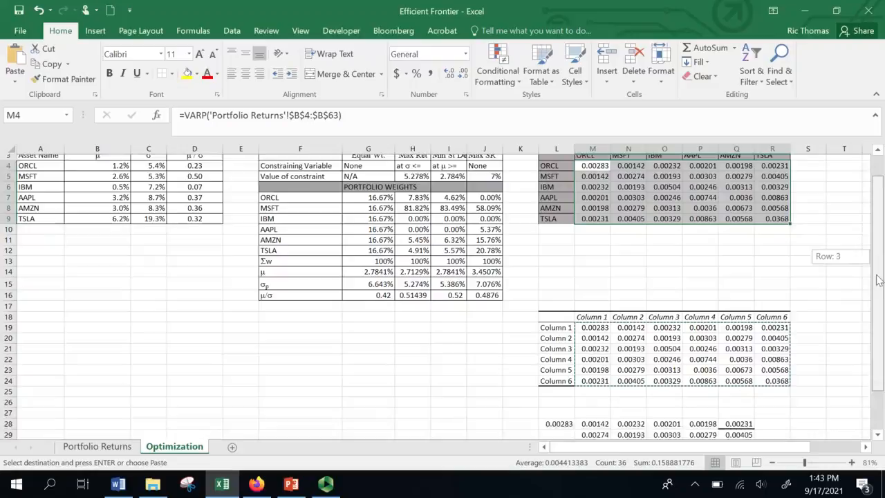
scroll(down, 3)
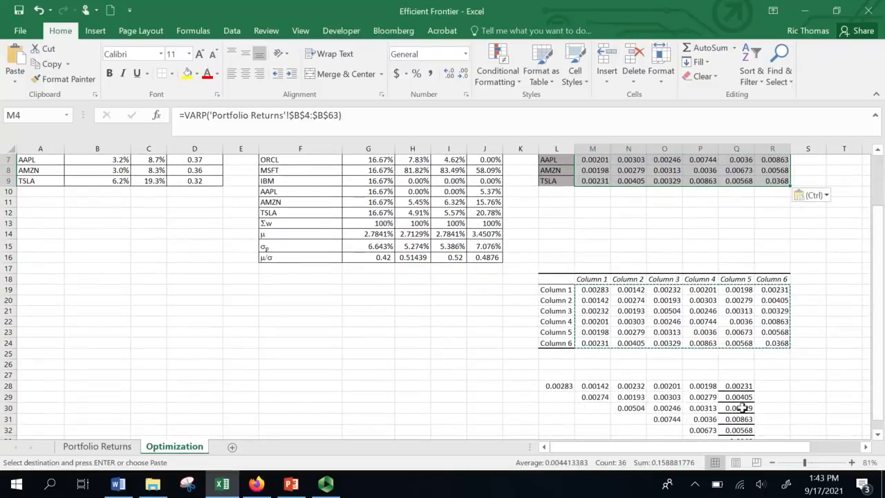